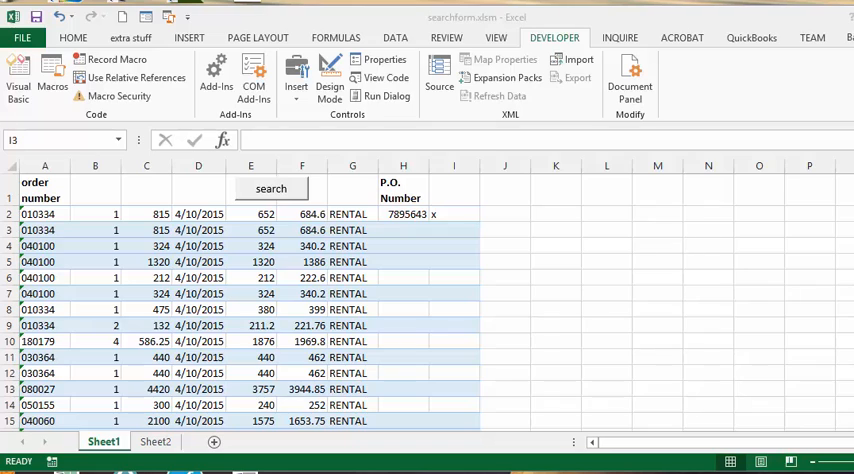
{"action": "mouse_move", "coordinate": [358, 255]}
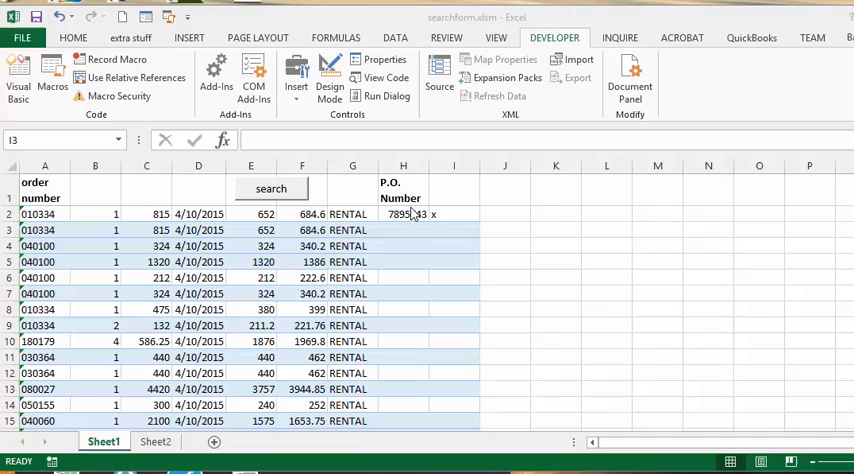
Open the Macro dialog listing the invoicec and showform macros
{"action": "left_click", "coordinate": [52, 75]}
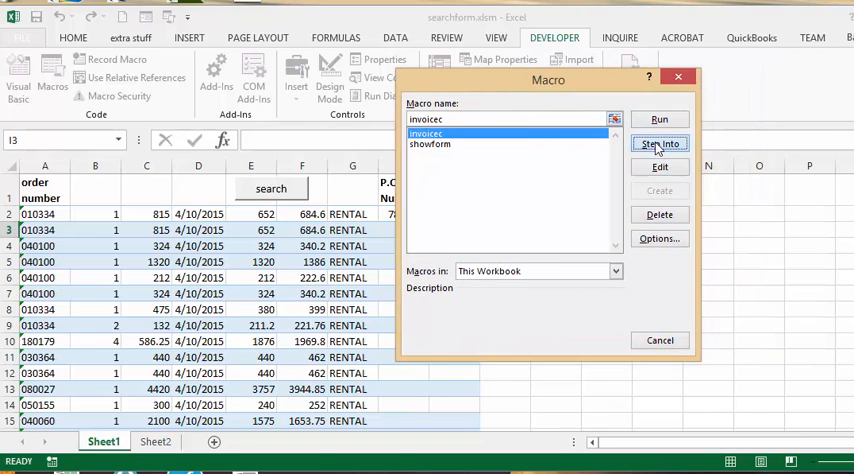
Step into the invoicec macro, pausing at its first line in the VBA editor
{"action": "left_click", "coordinate": [659, 143]}
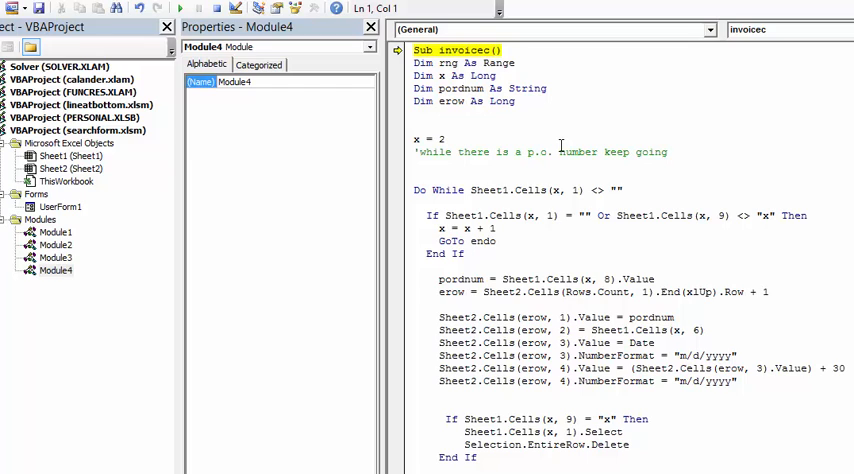
{"action": "scroll", "scroll_direction": "down", "scroll_amount": 3}
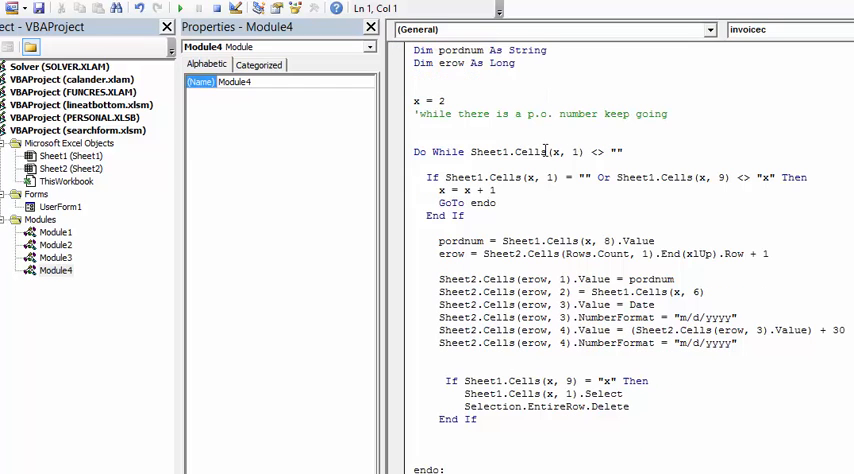
{"action": "mouse_move", "coordinate": [513, 151]}
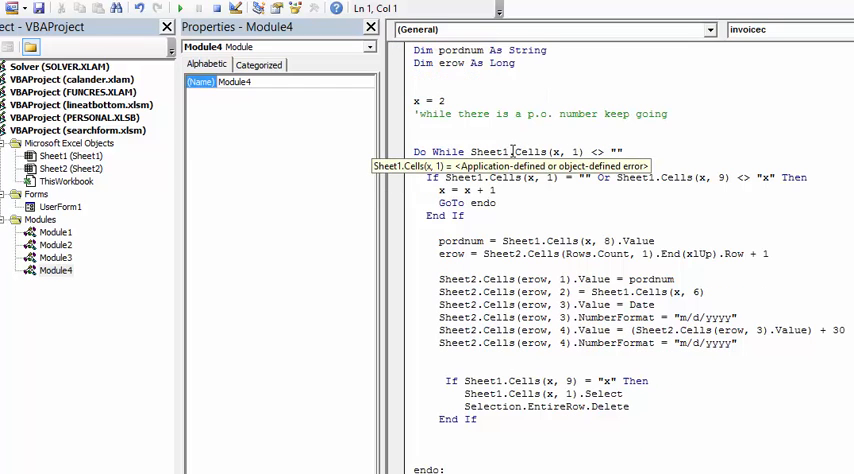
{"action": "mouse_move", "coordinate": [487, 151]}
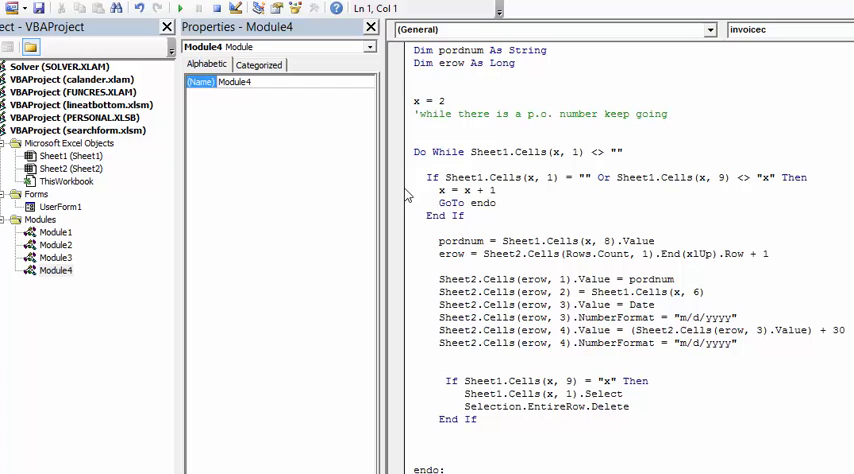
{"action": "mouse_move", "coordinate": [480, 178]}
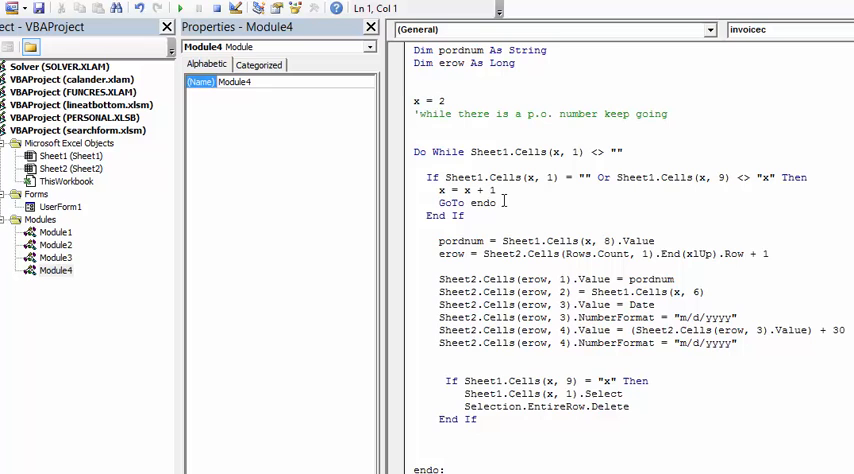
{"action": "scroll", "scroll_direction": "down", "scroll_amount": 3}
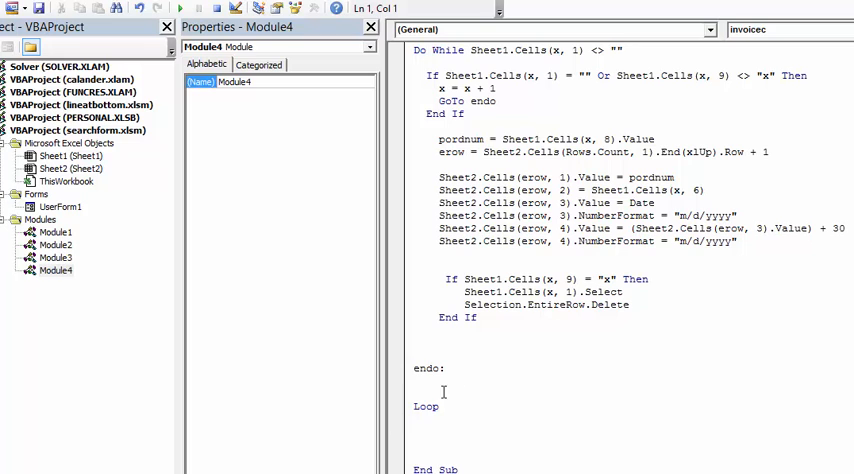
{"action": "scroll", "scroll_direction": "up", "scroll_amount": 3}
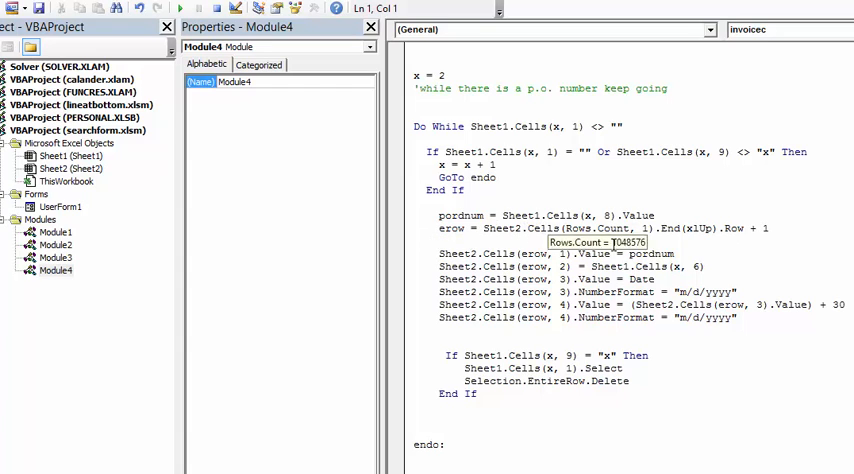
{"action": "mouse_move", "coordinate": [675, 228]}
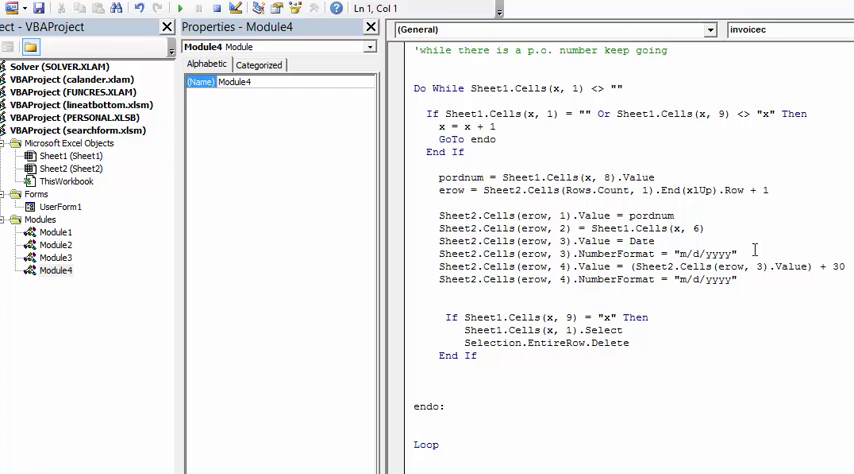
{"action": "scroll", "scroll_direction": "down", "scroll_amount": 3}
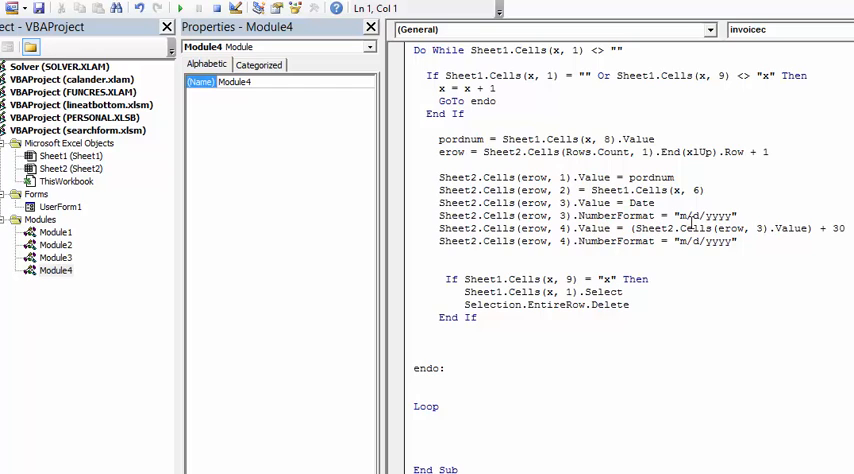
{"action": "mouse_move", "coordinate": [833, 215]}
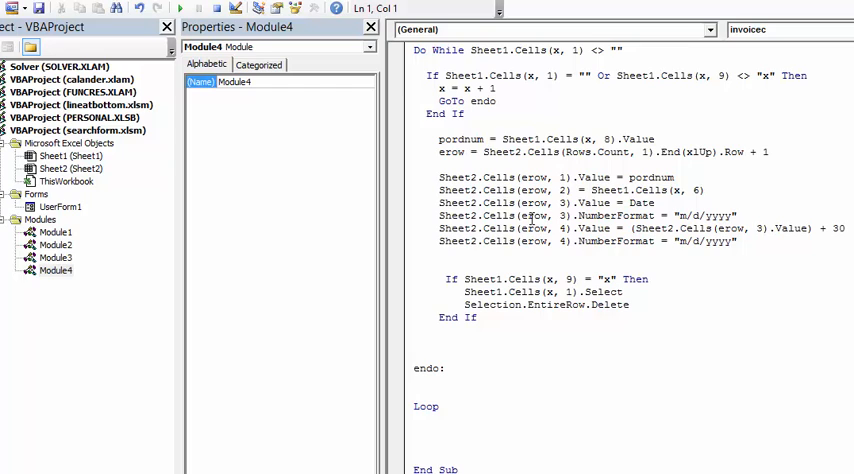
{"action": "mouse_move", "coordinate": [456, 251]}
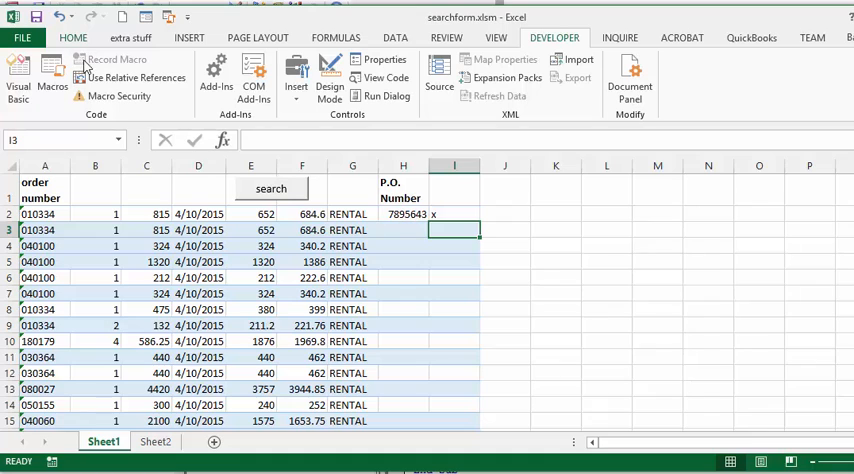
Run invoicec and check Sheet2 for P.O. 7895643, $684.60, with invoice and due dates
{"action": "left_click", "coordinate": [52, 72]}
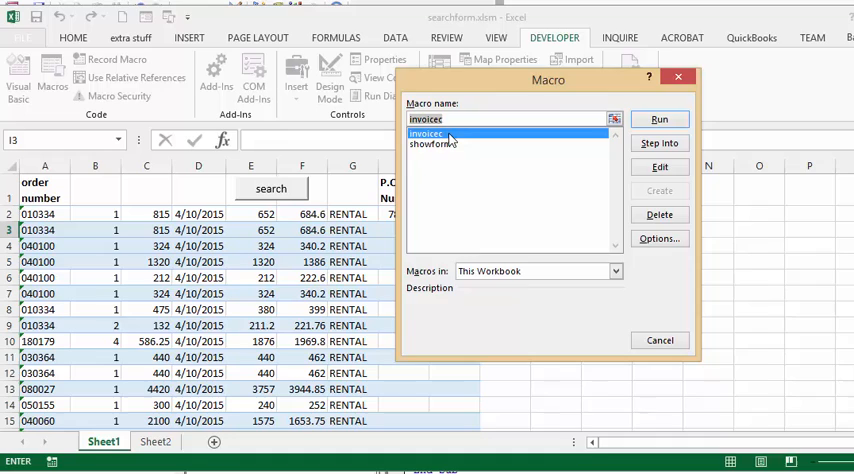
{"action": "left_click", "coordinate": [659, 119]}
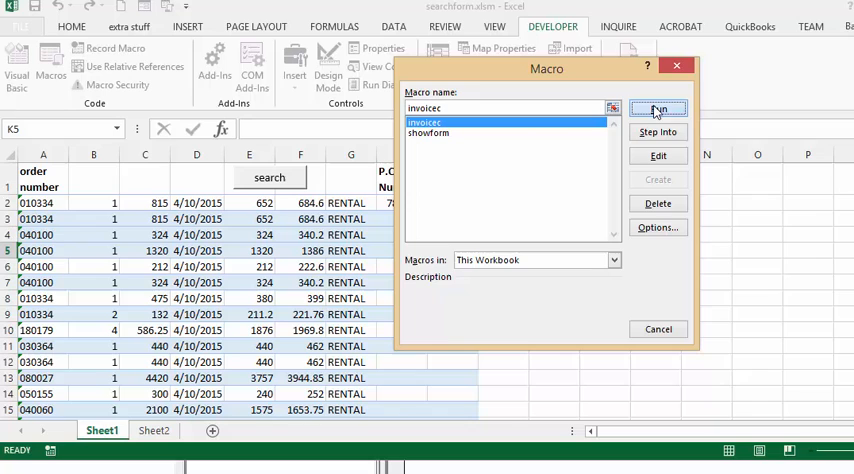
{"action": "left_click", "coordinate": [658, 108]}
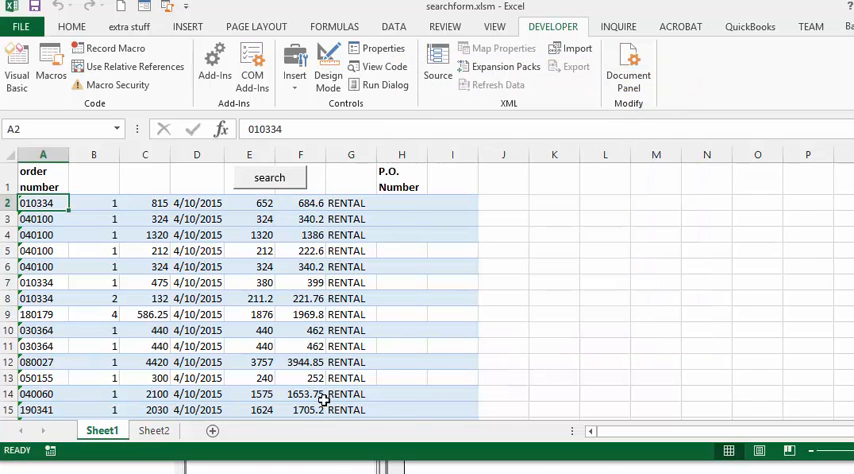
{"action": "left_click", "coordinate": [153, 430]}
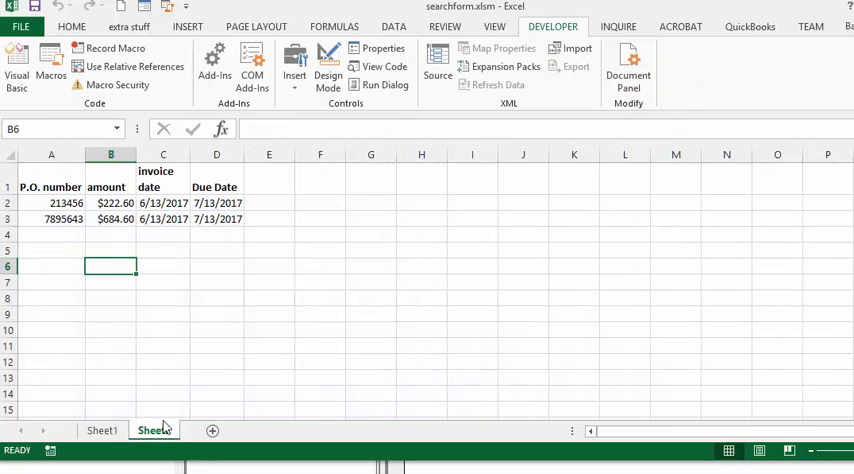